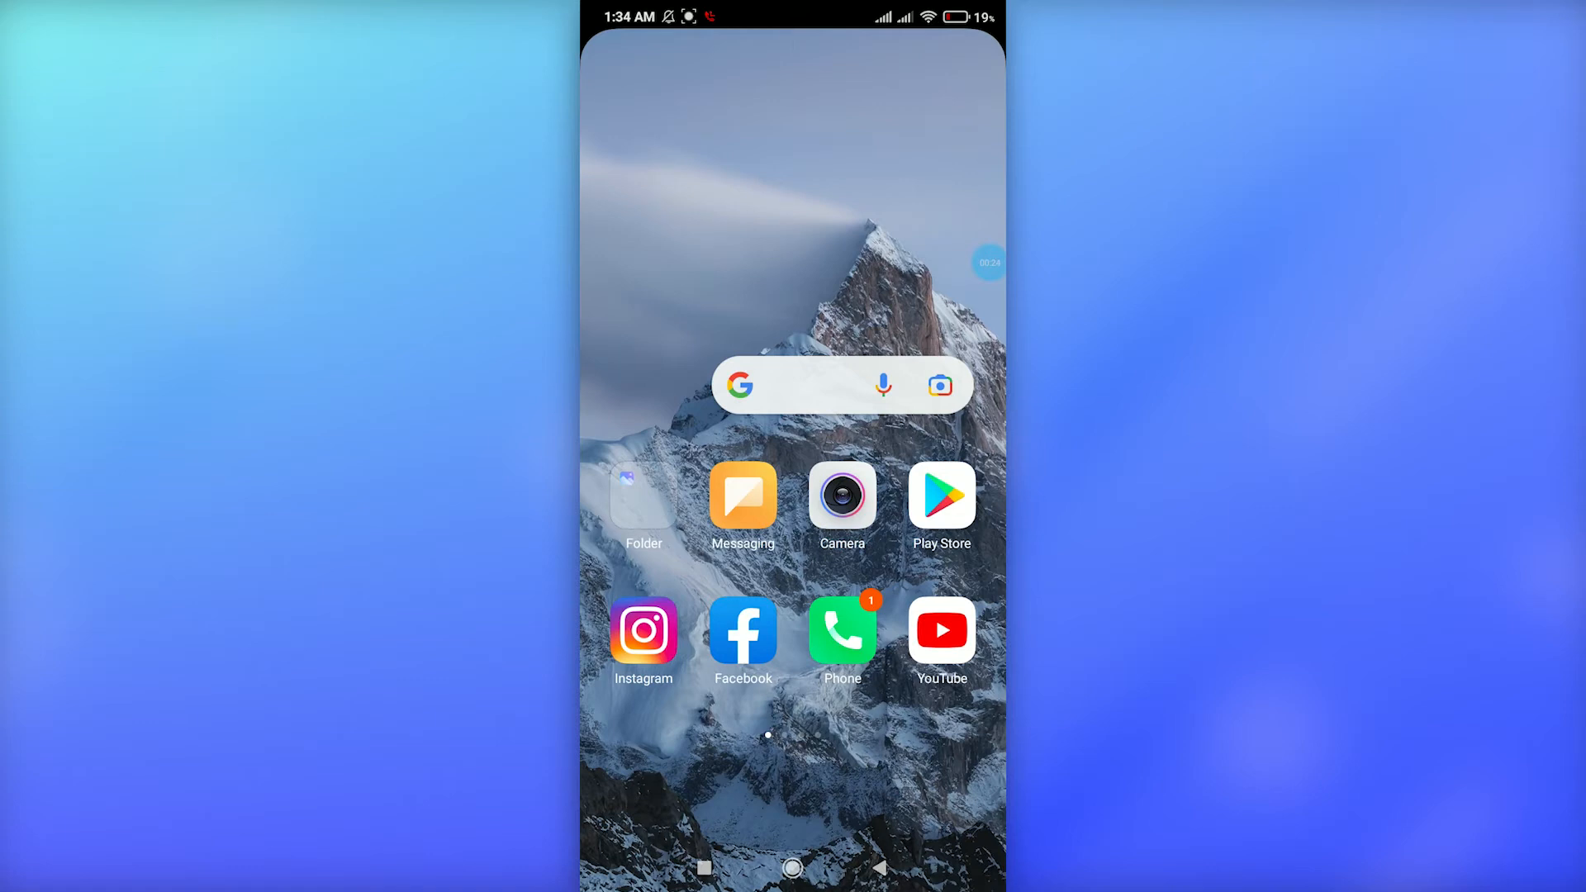
# - Launch Instagram and go to your own profile page
pyautogui.click(643, 630)
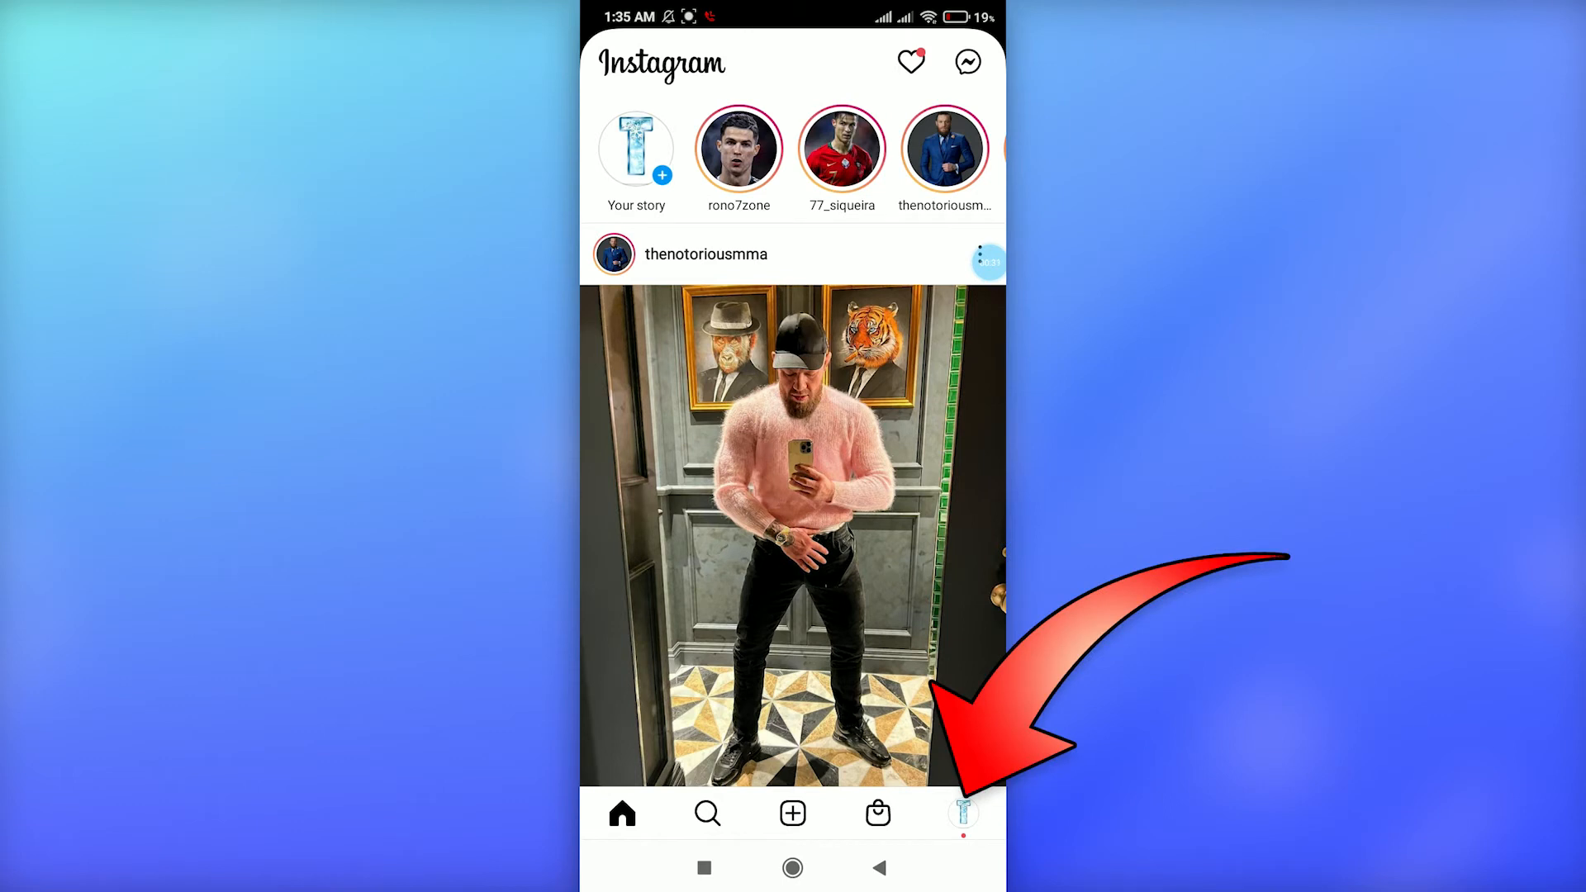
pyautogui.click(961, 813)
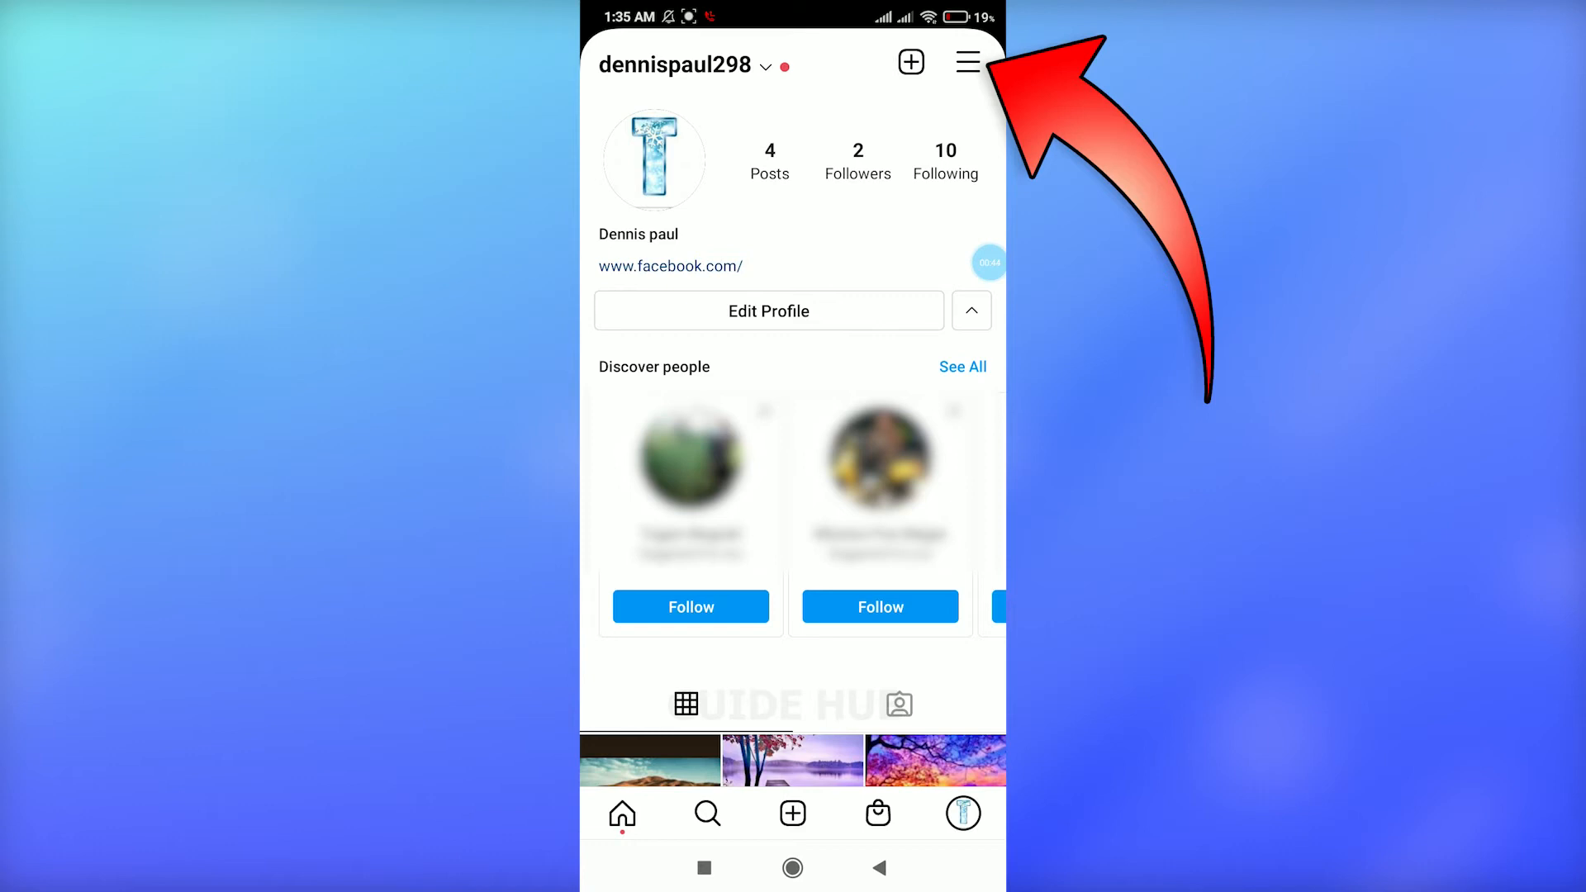
# - Go from the profile menu through Settings to the Account settings page
pyautogui.click(966, 61)
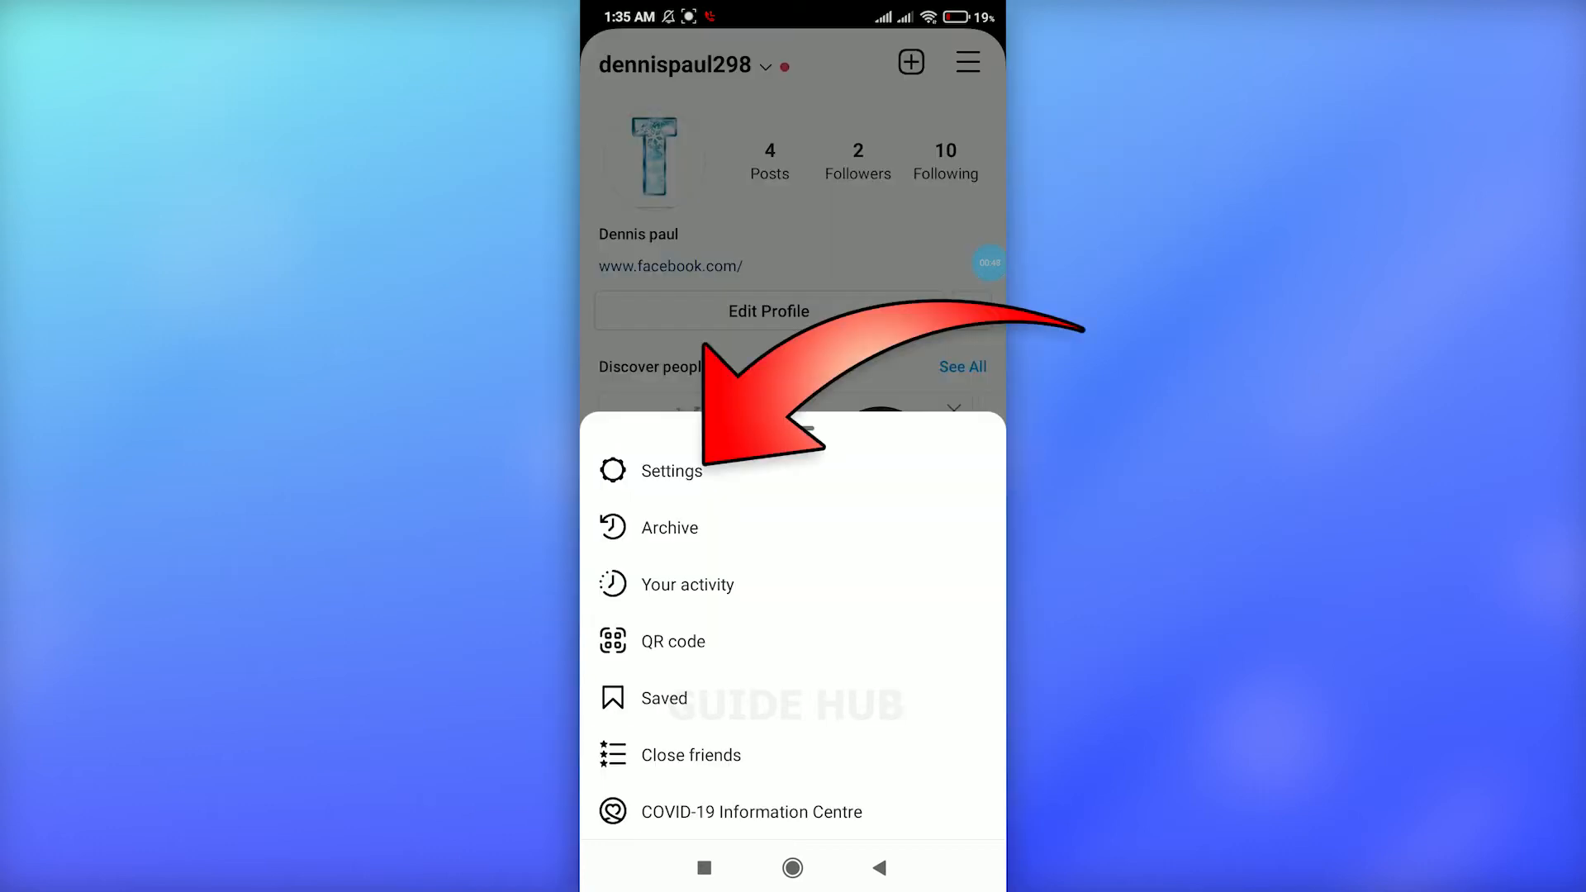
pyautogui.click(668, 470)
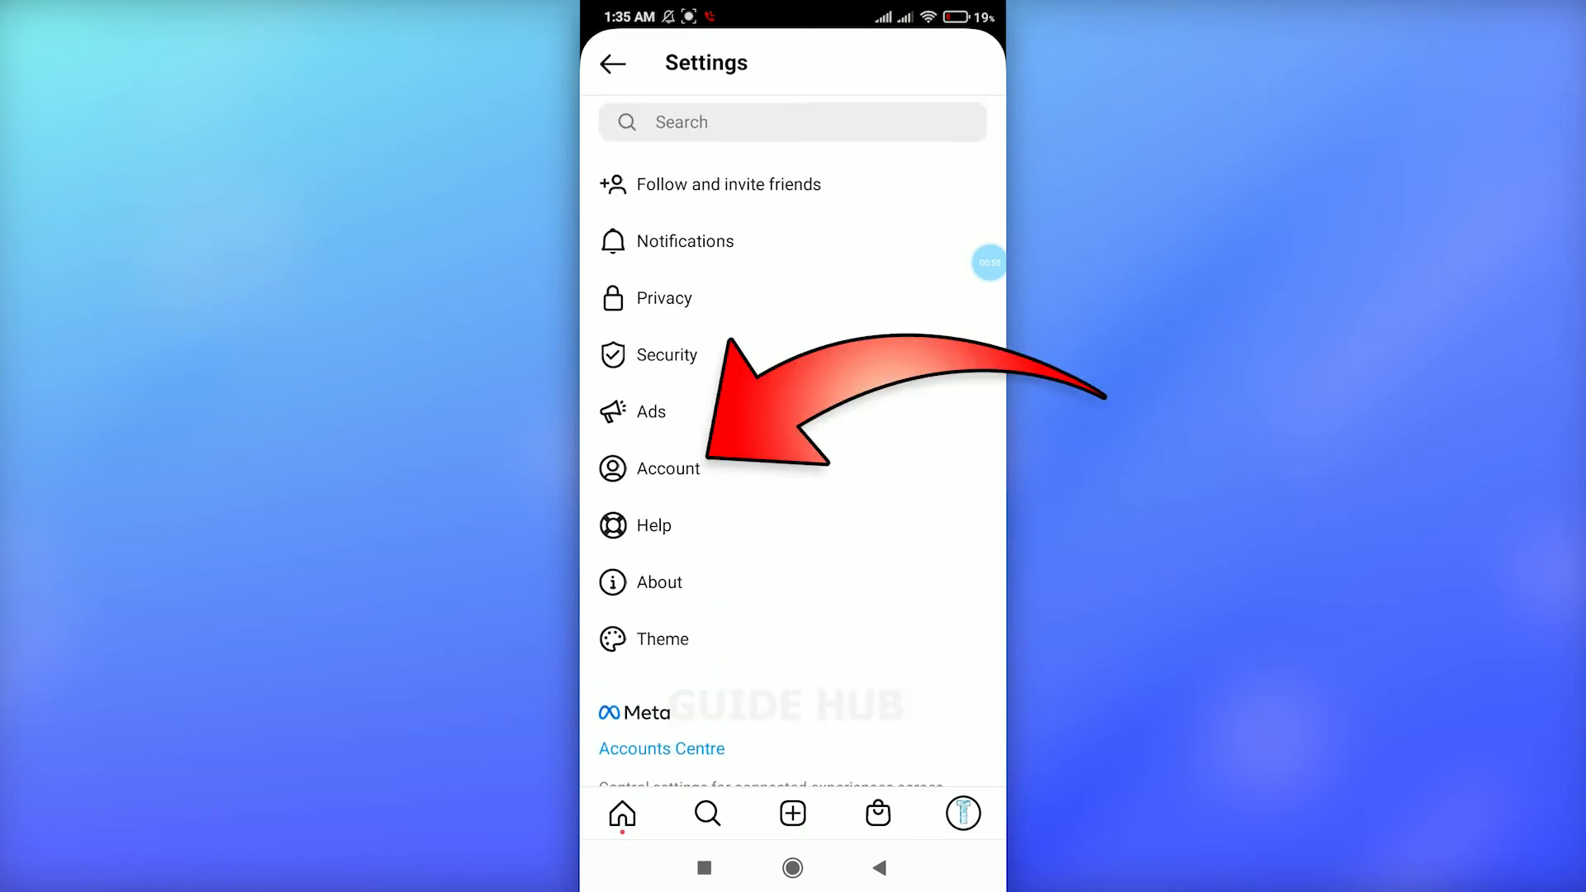
pyautogui.click(671, 467)
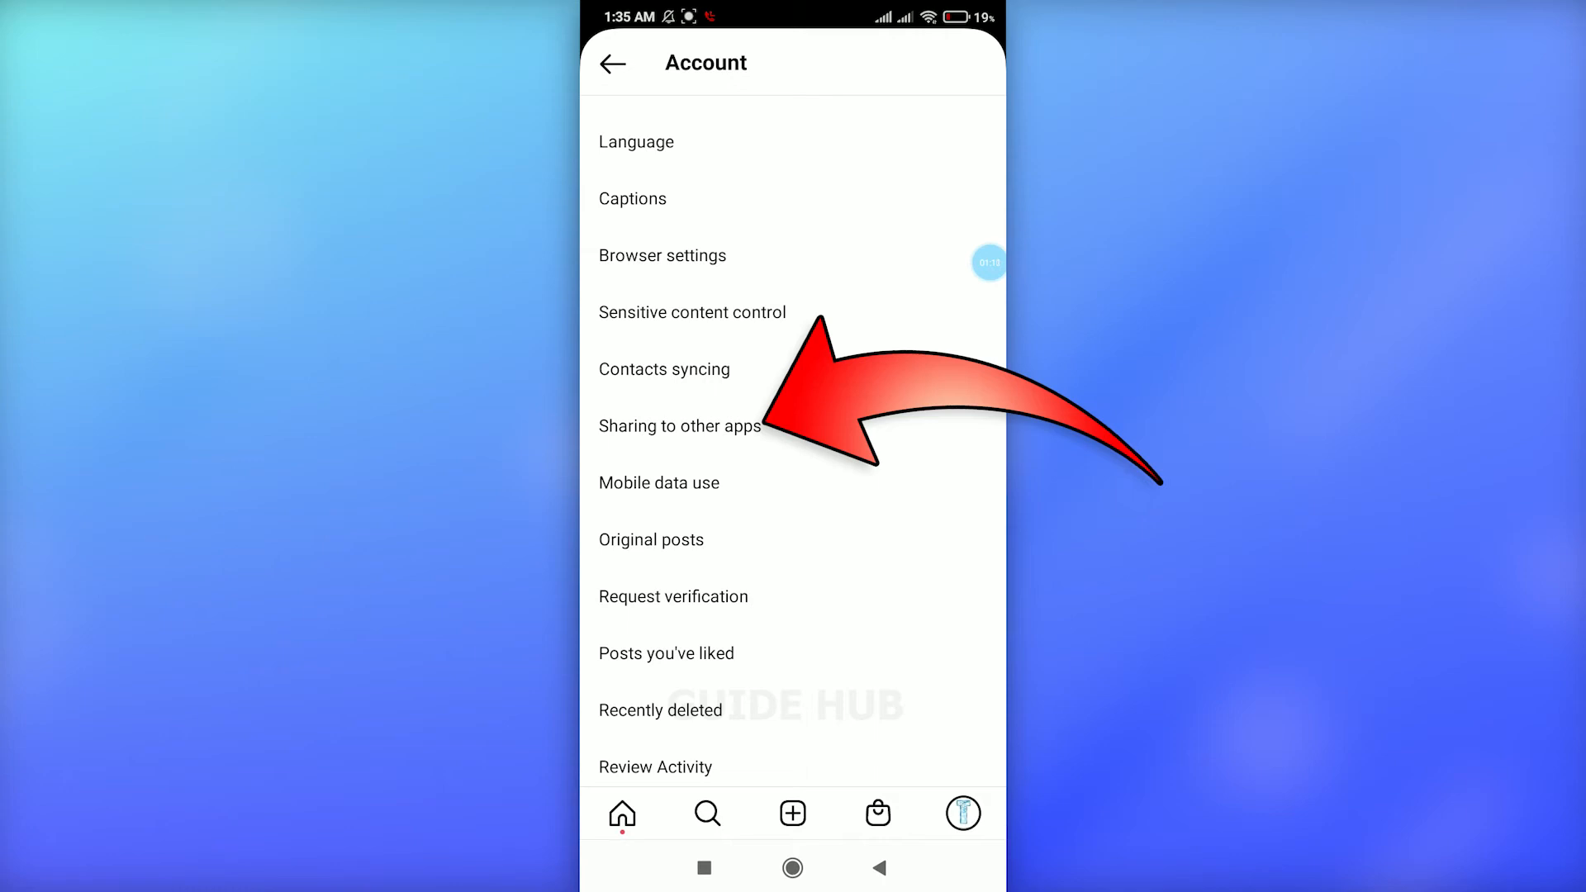
# - Go through Sharing to other apps and Facebook sharing into the Meta Accounts Centre
pyautogui.click(679, 424)
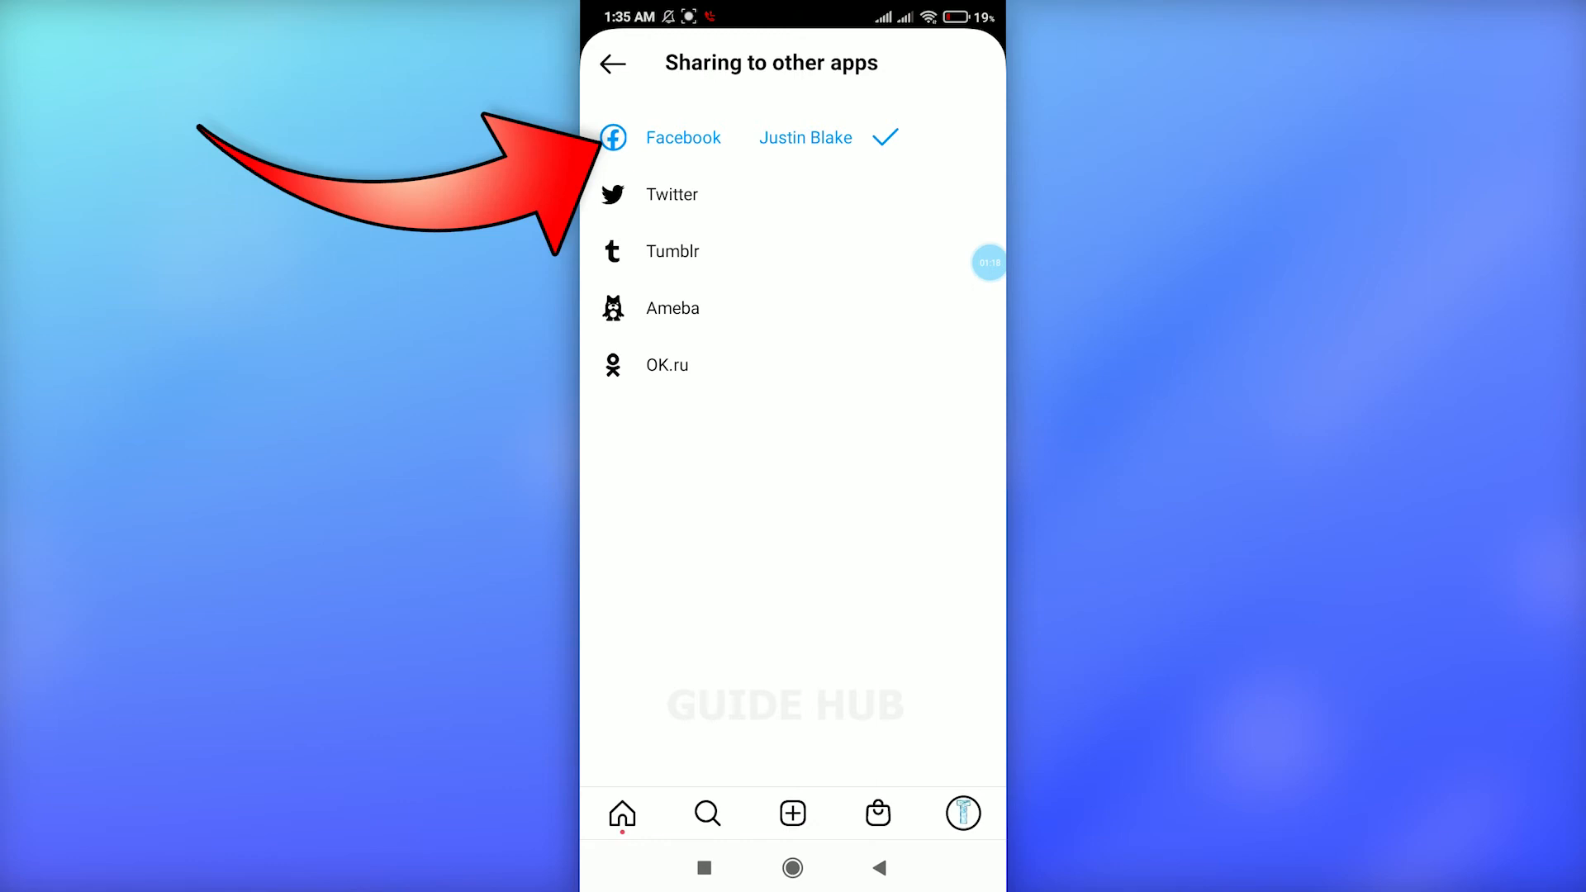
pyautogui.click(684, 137)
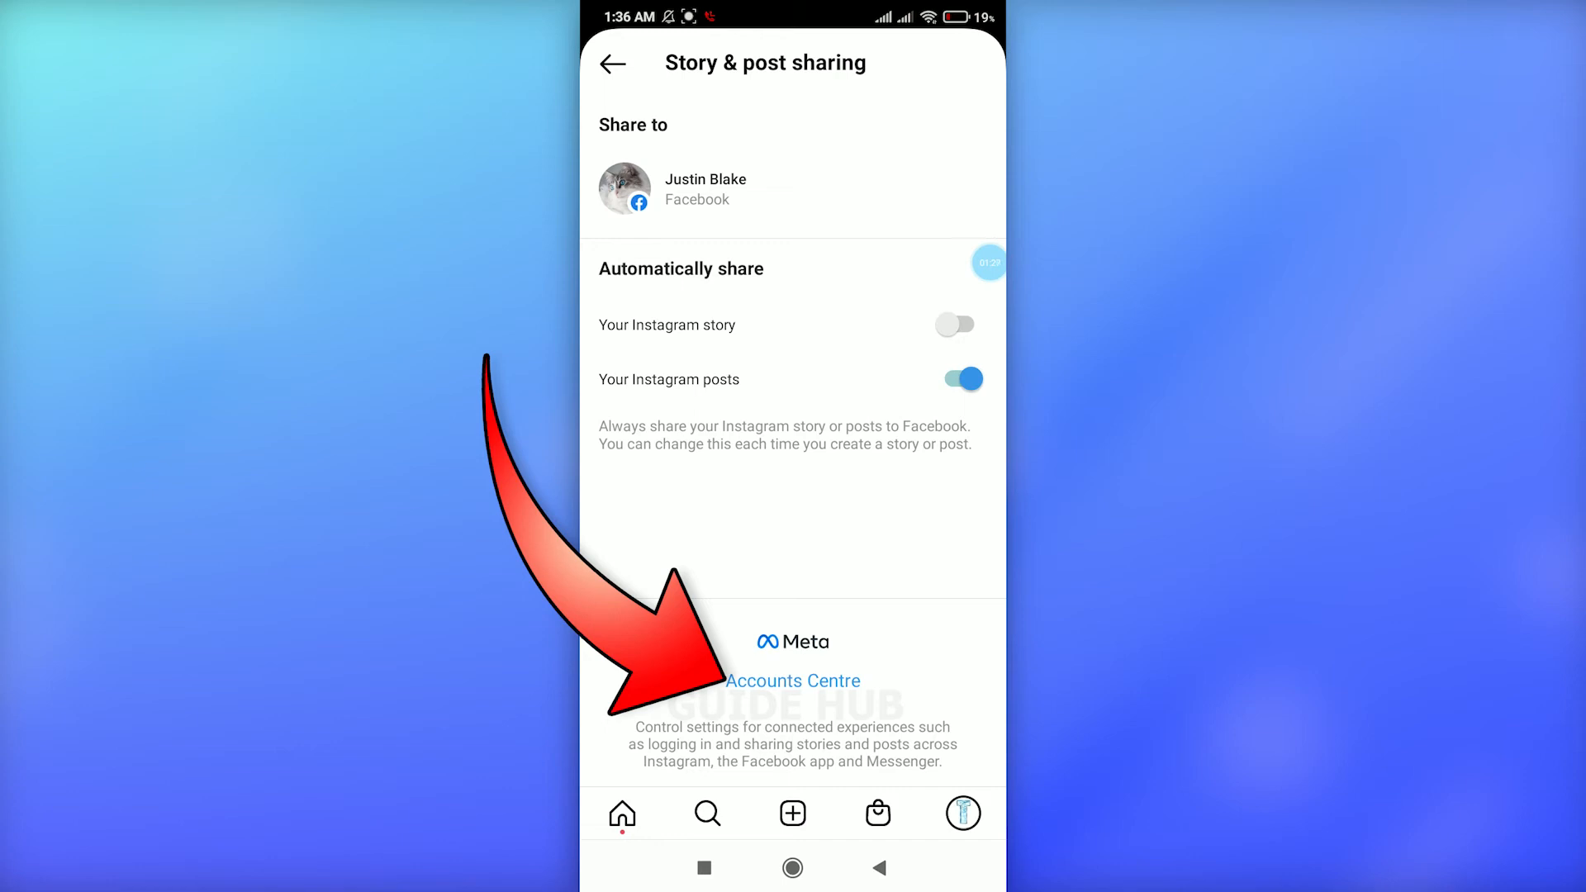
pyautogui.click(793, 679)
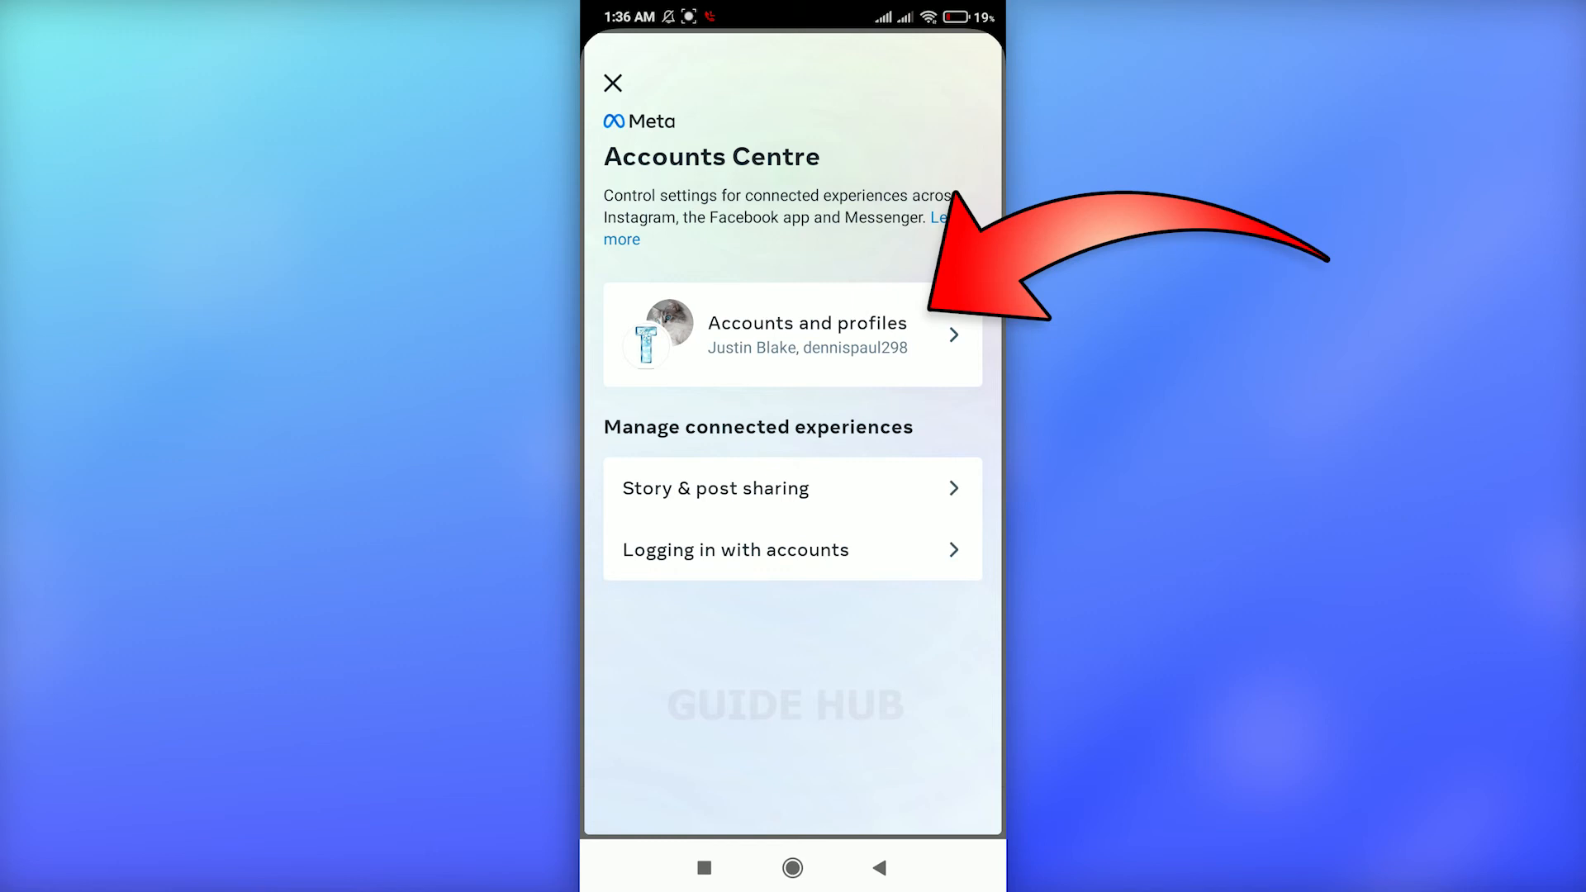
# - Show Accounts and profiles and the linked Facebook account's detail page
pyautogui.click(792, 332)
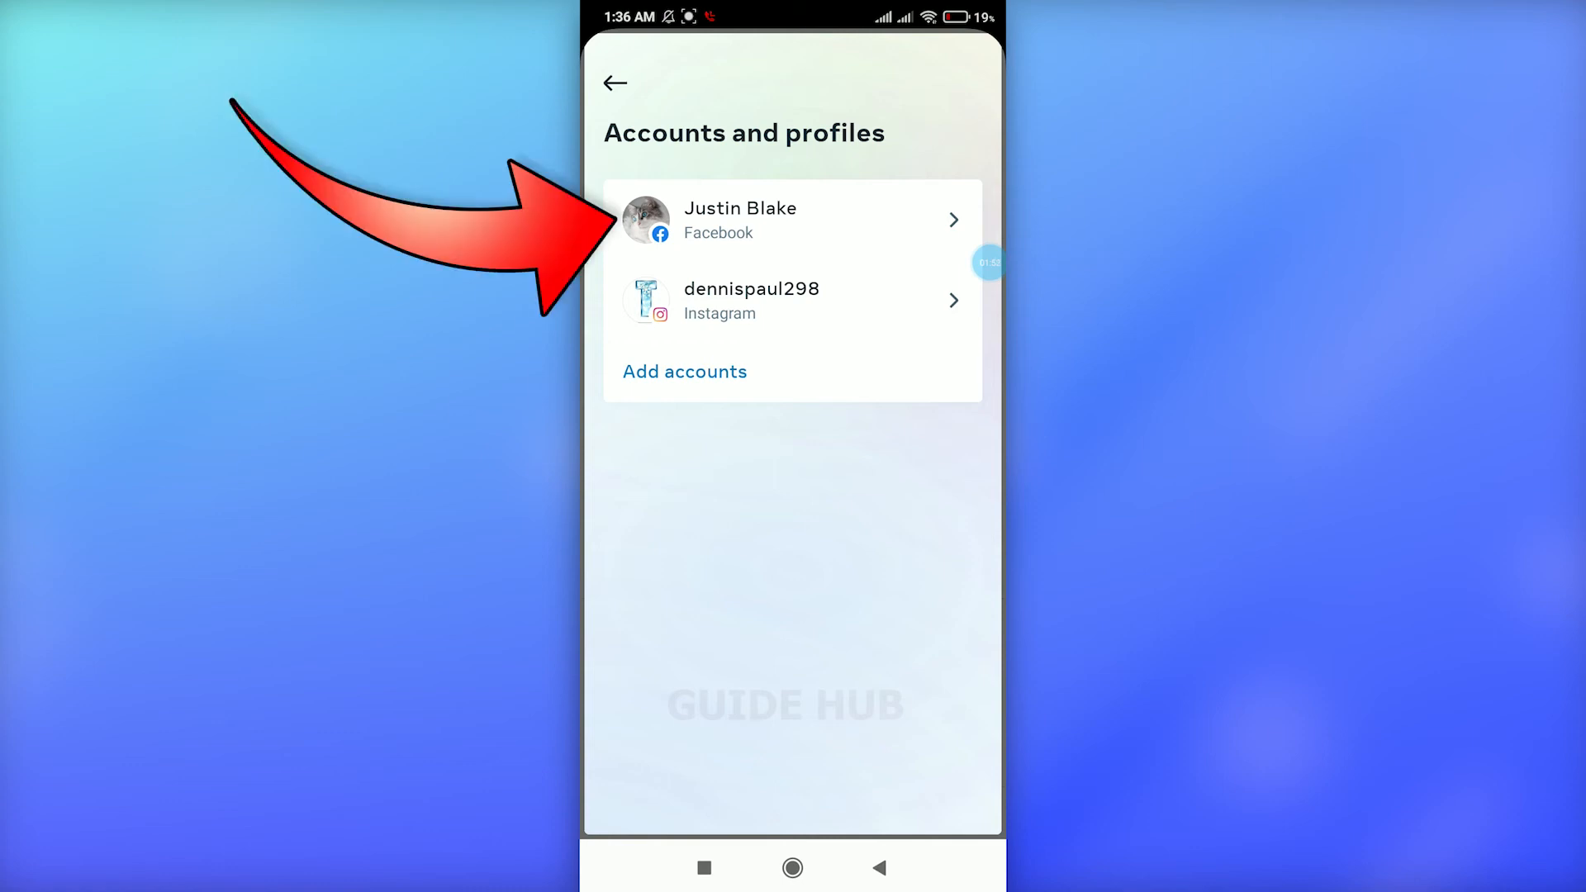
pyautogui.click(791, 219)
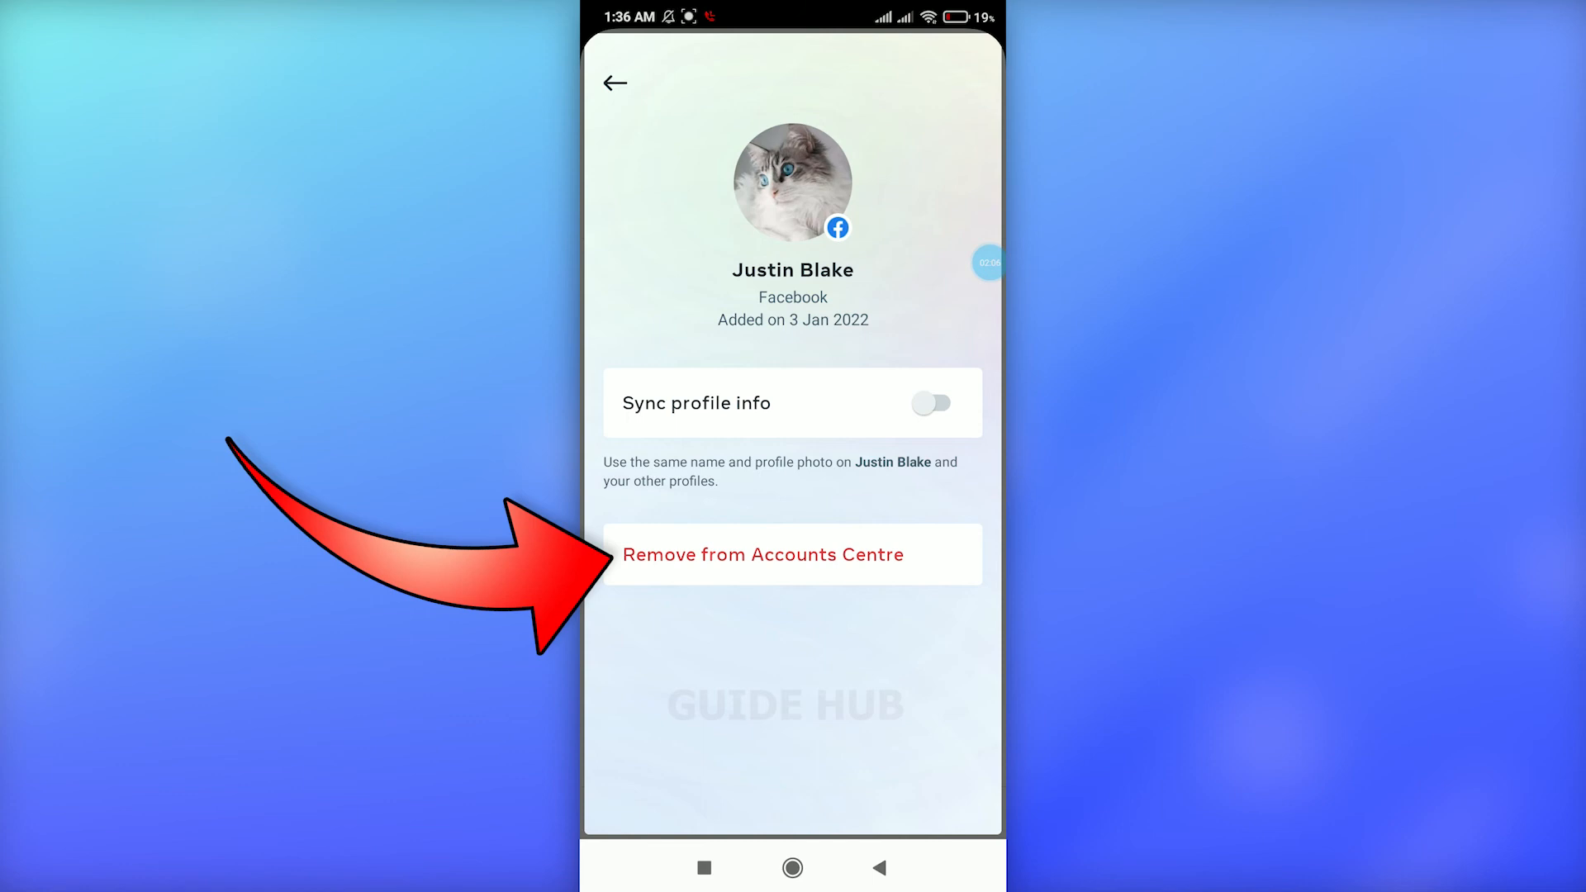
# - Remove the Facebook account from Accounts Centre, continuing past the warning and confirming
pyautogui.click(762, 555)
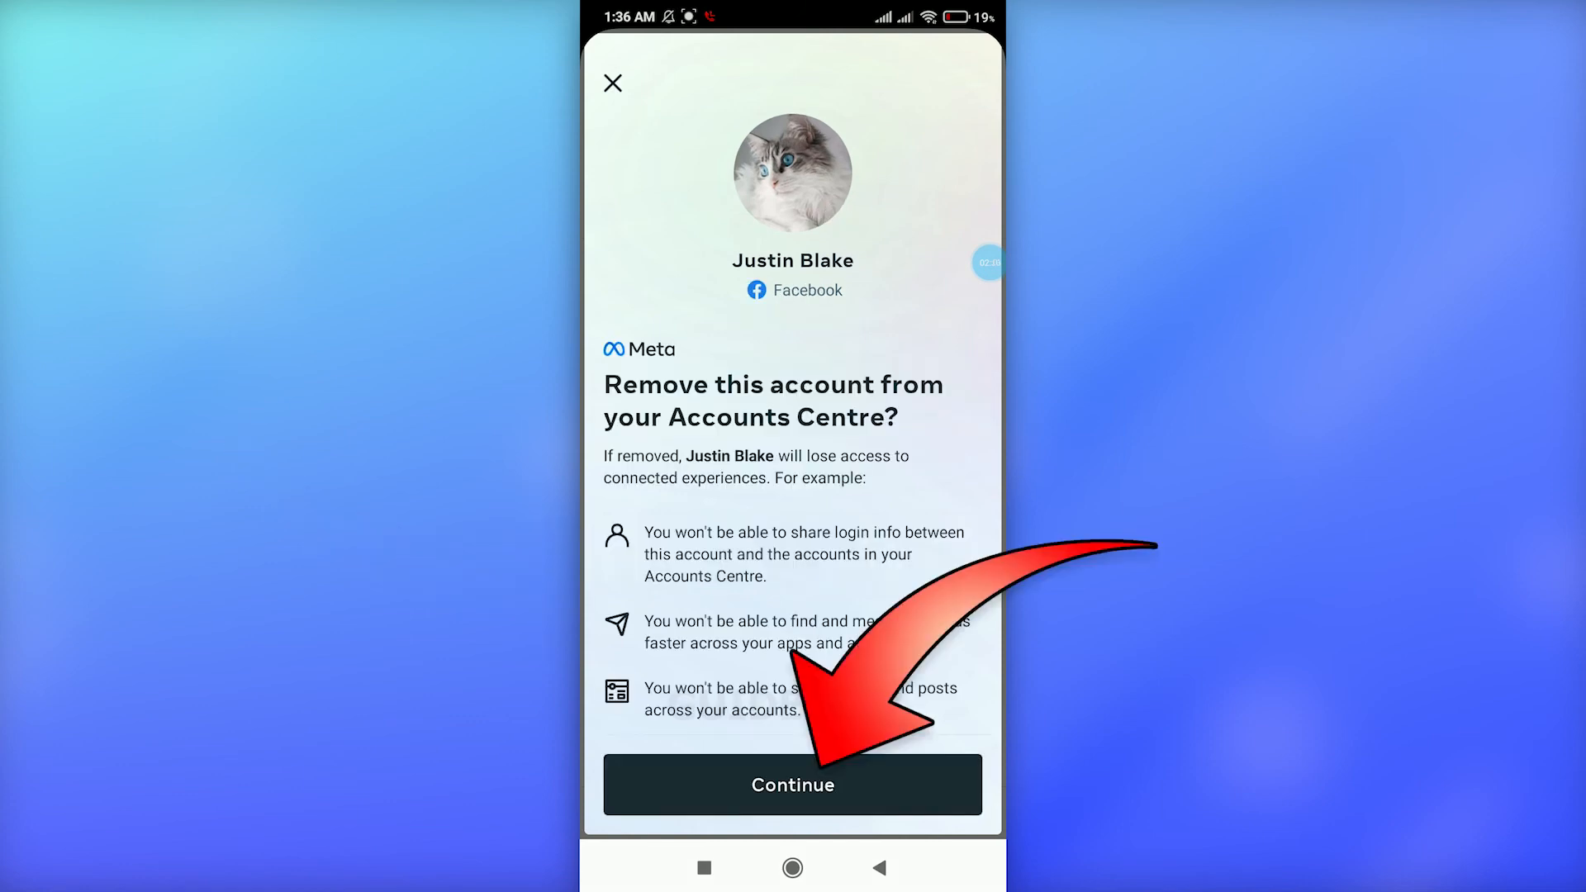
pyautogui.click(791, 783)
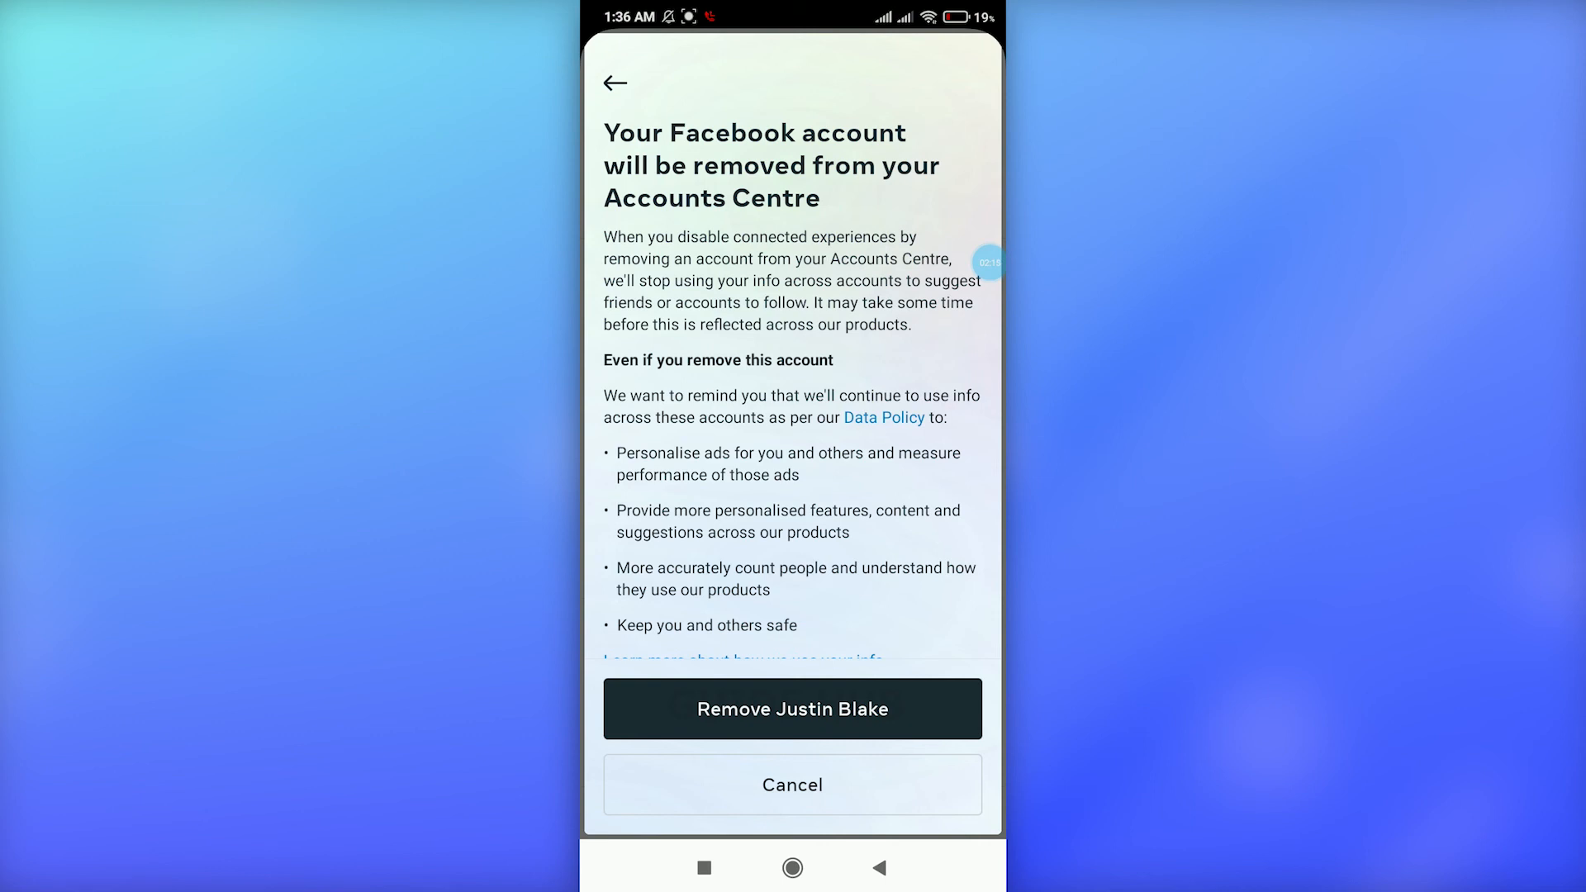
pyautogui.scroll(-3)
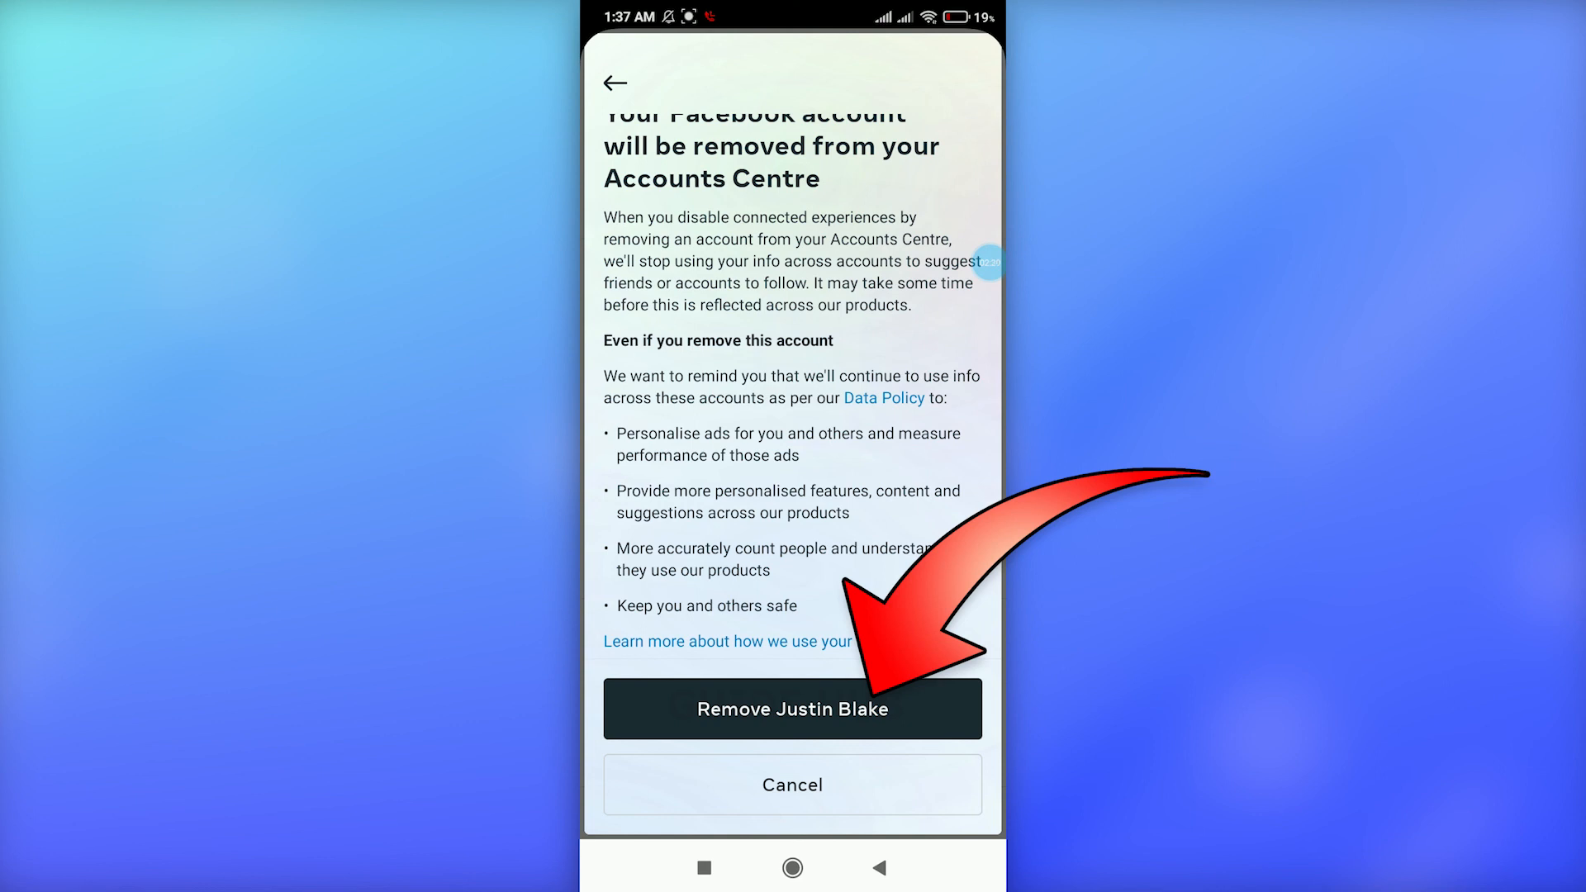
pyautogui.click(791, 709)
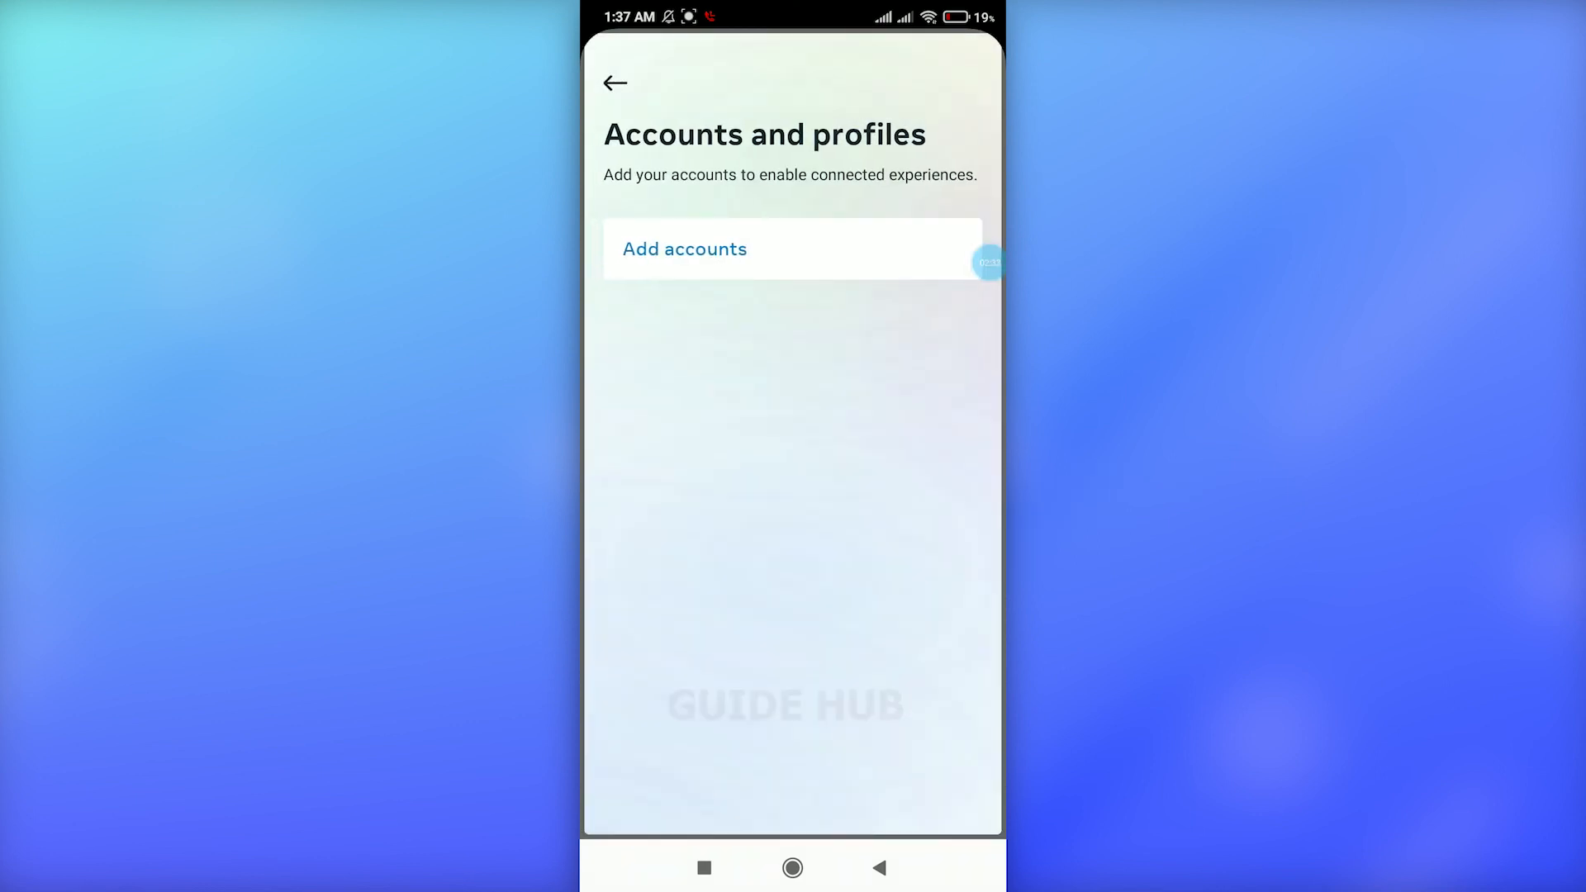